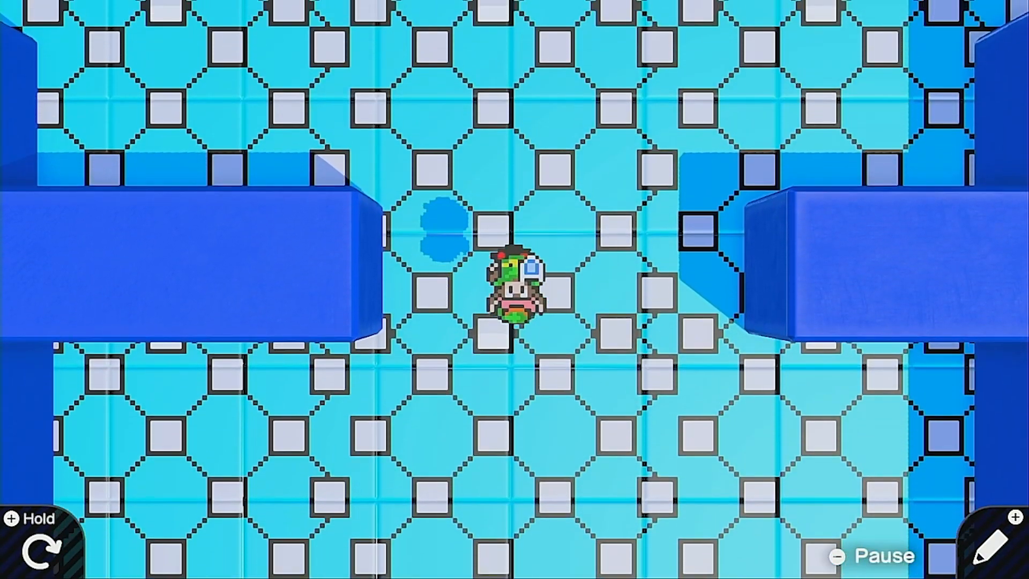
Exit test play and return to the Nodon programming screen
scroll("up", 3)
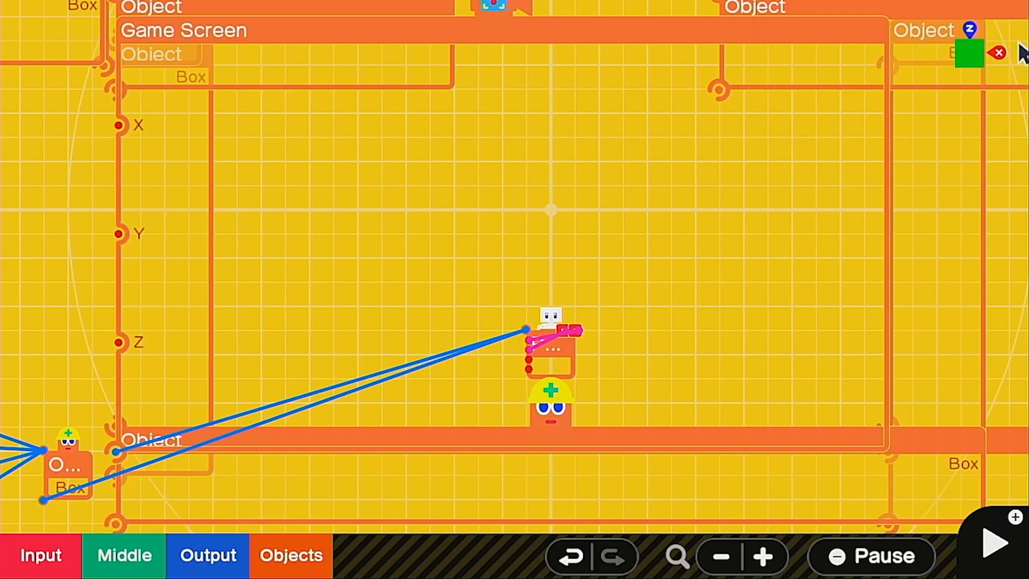
mouse_move(978, 52)
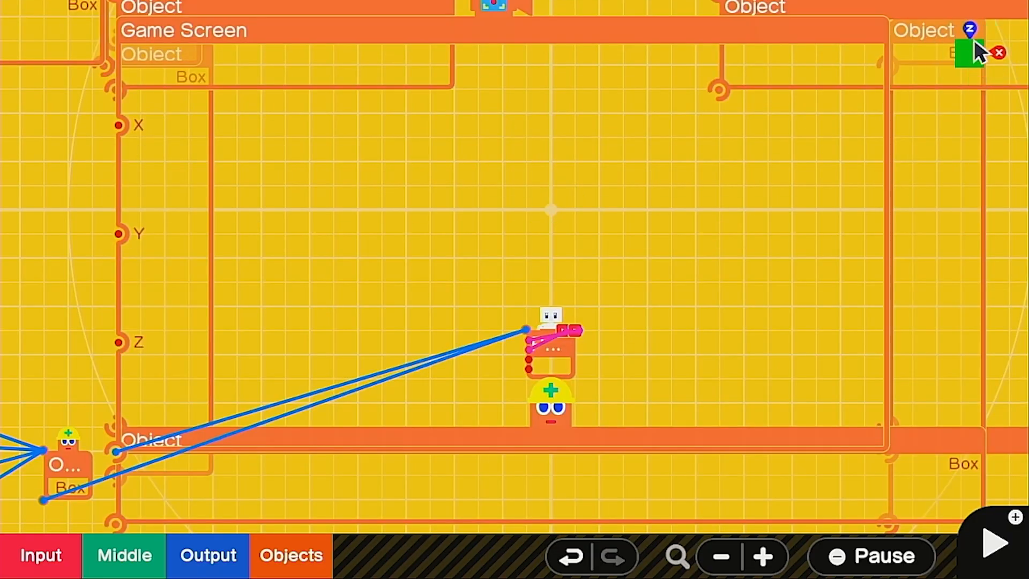
mouse_move(328, 27)
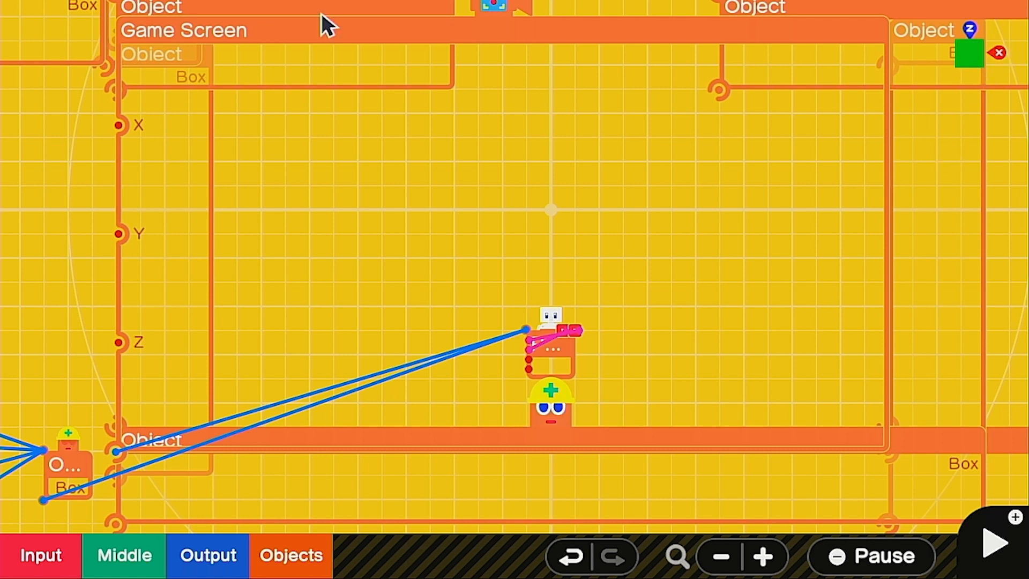
mouse_move(532, 377)
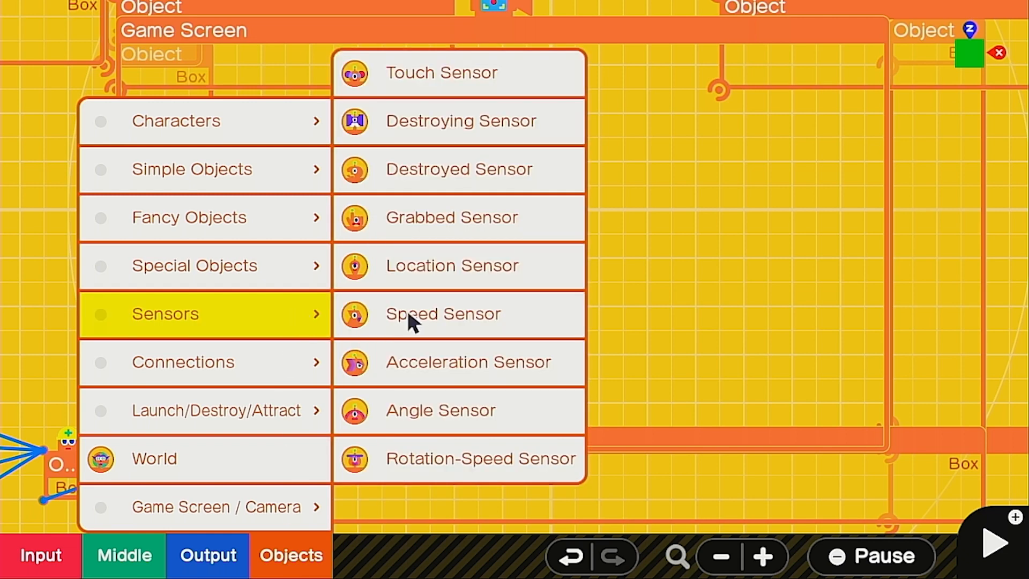
Place a Touch Sensor nodon from Objects > Sensors
left_click(442, 72)
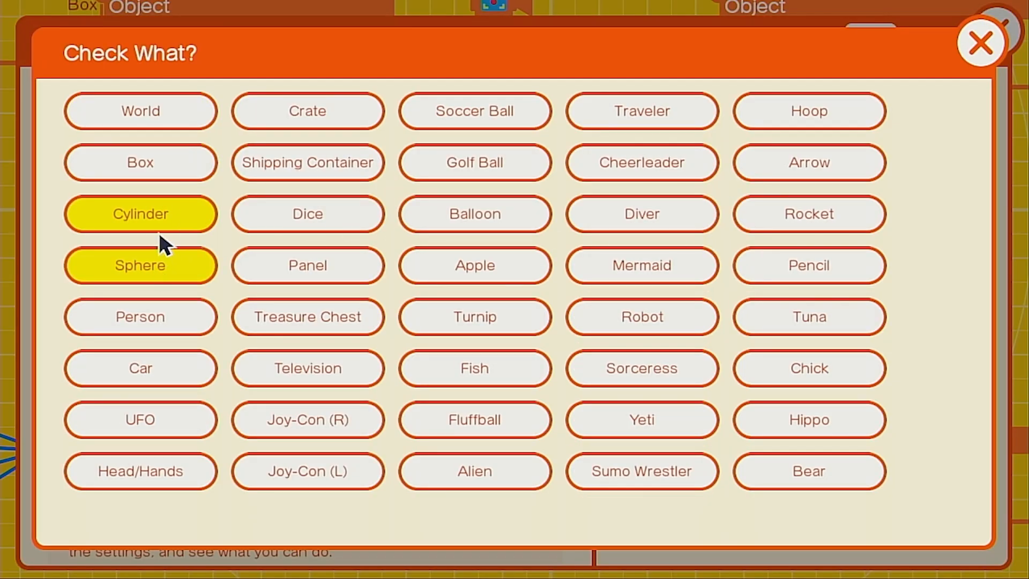
Set the Touch Sensor to check for Person on touch and close its settings
left_click(140, 316)
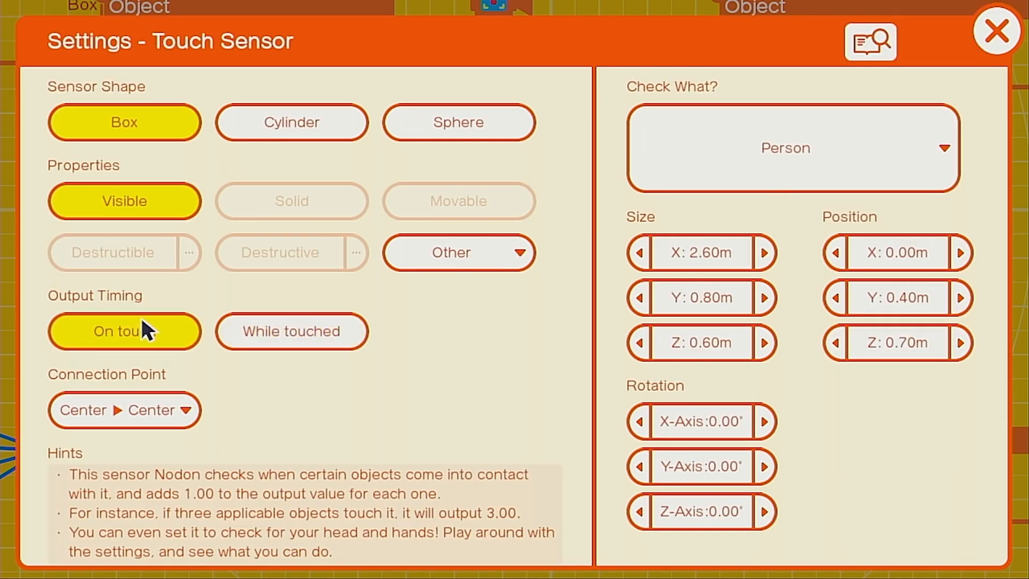
left_click(996, 31)
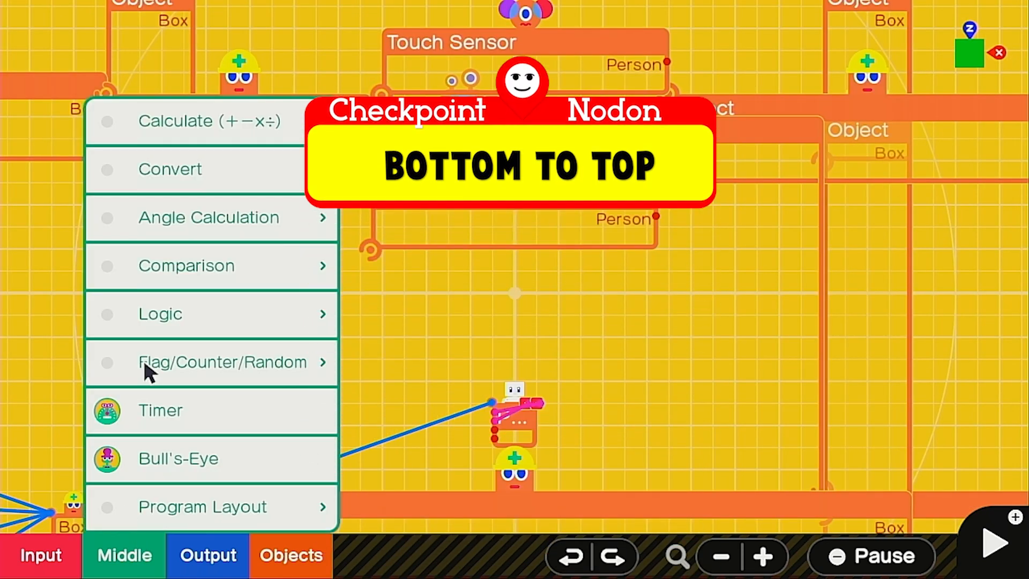
Add a Flag nodon from Middle > Flag/Counter/Random beside the touch sensor
left_click(211, 362)
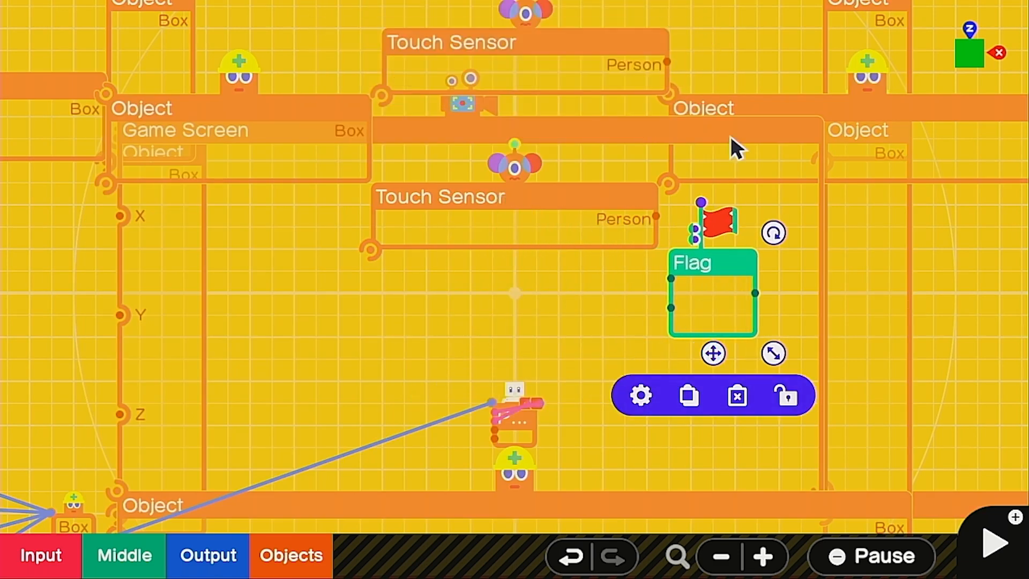
mouse_move(696, 260)
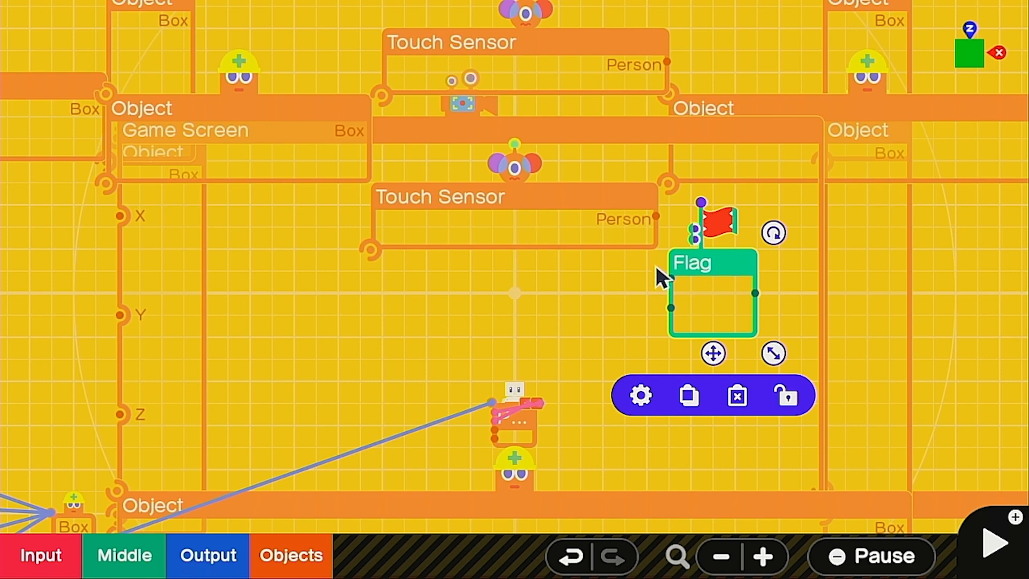
mouse_move(623, 56)
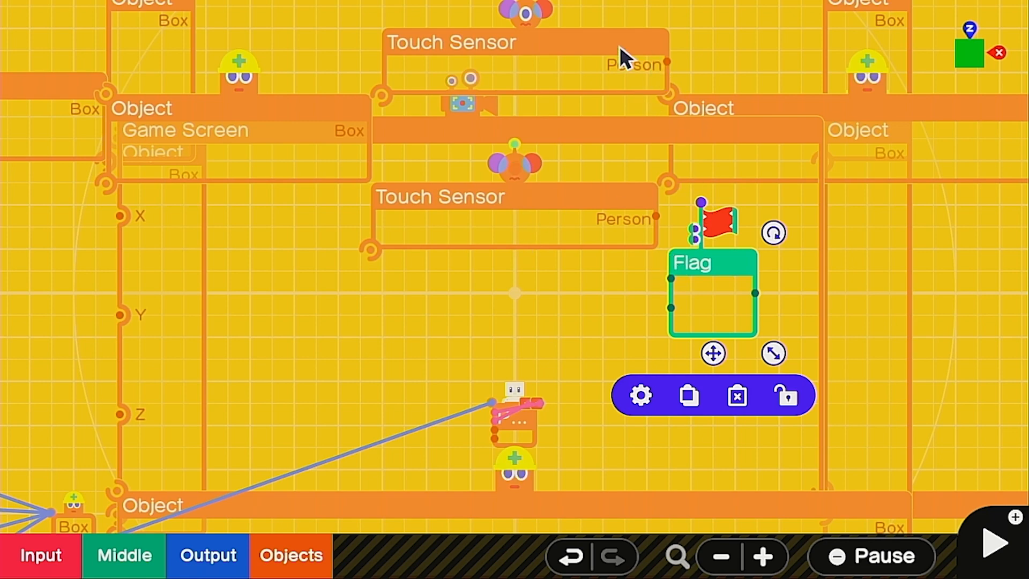
mouse_move(676, 69)
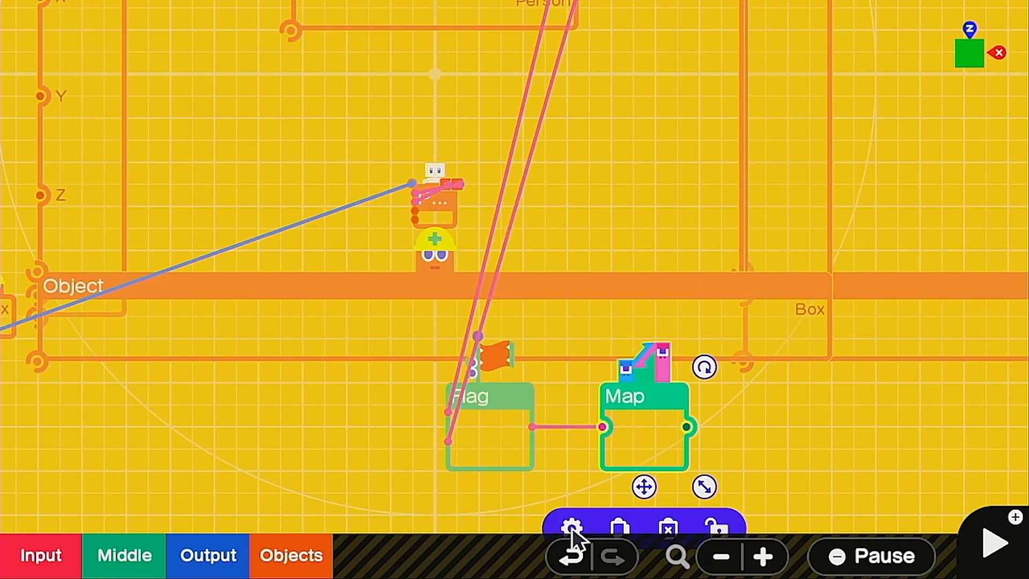
Open the Map nodon's settings
left_click(572, 528)
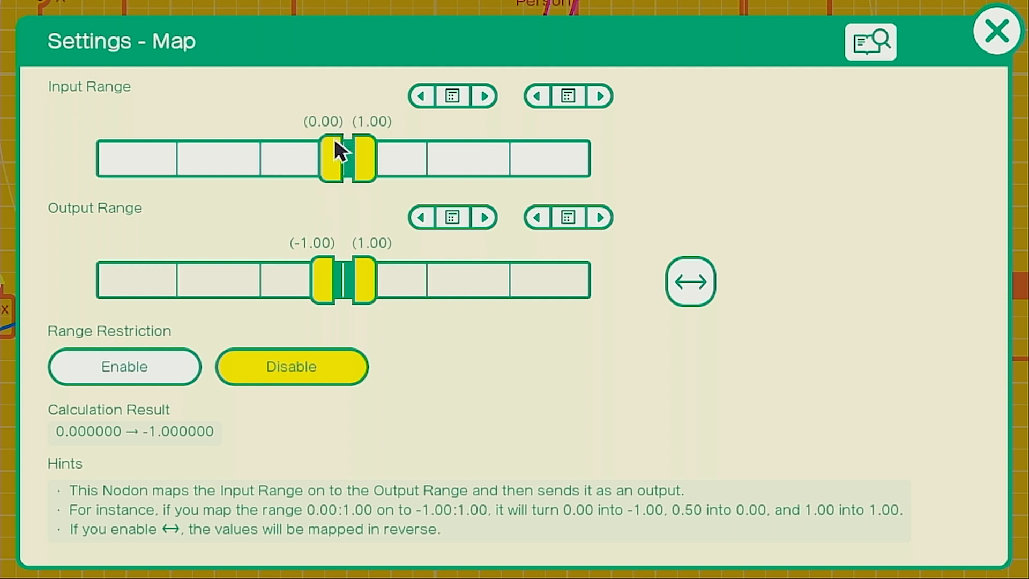
mouse_move(346, 299)
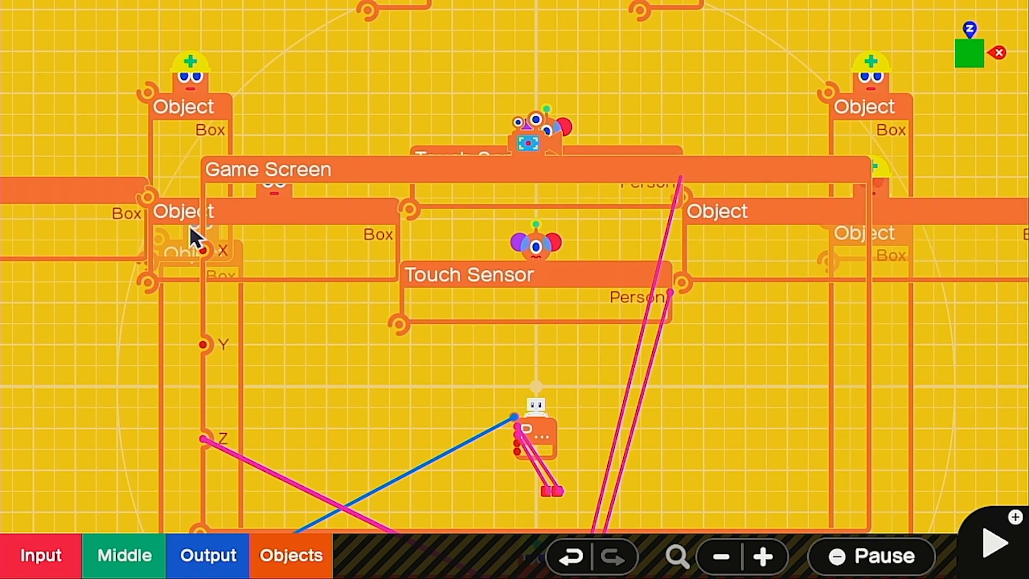
Add a second Flag and Map pair and open that Map's settings
left_click(993, 541)
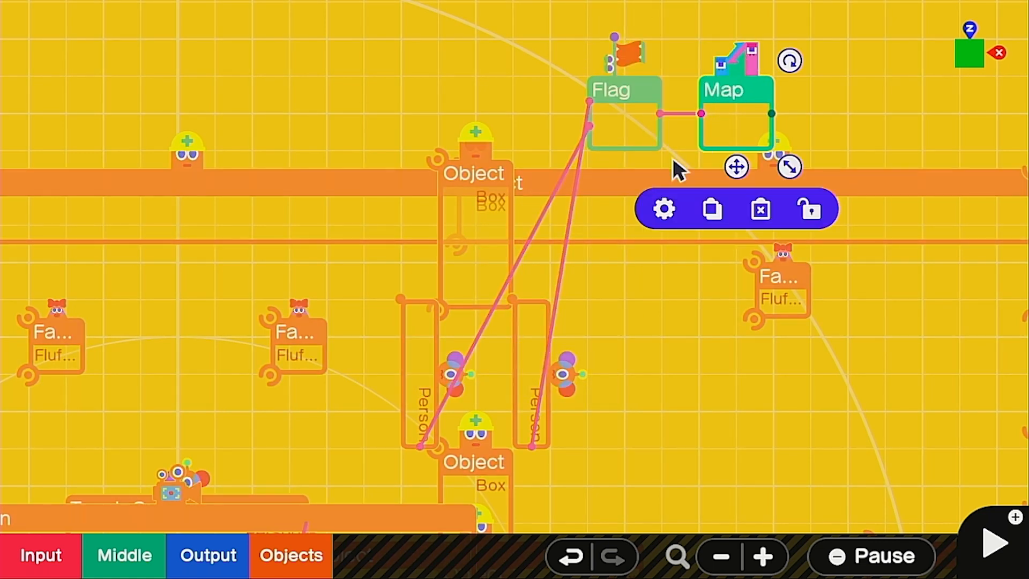
left_click(663, 208)
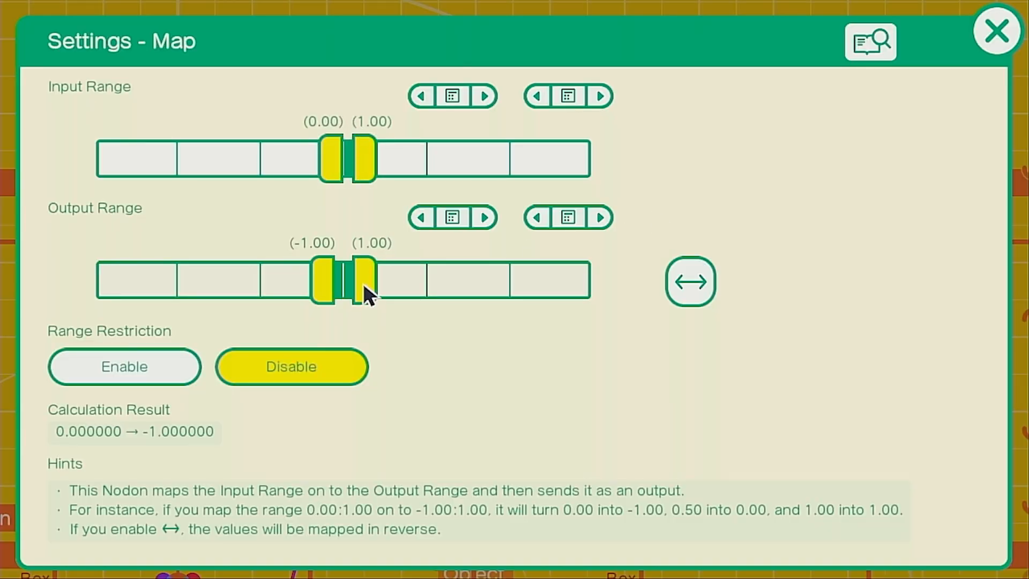
Map input 0–1 to output 0–6.40, disable range restriction, and close settings
left_click_drag(322, 279, 364, 295)
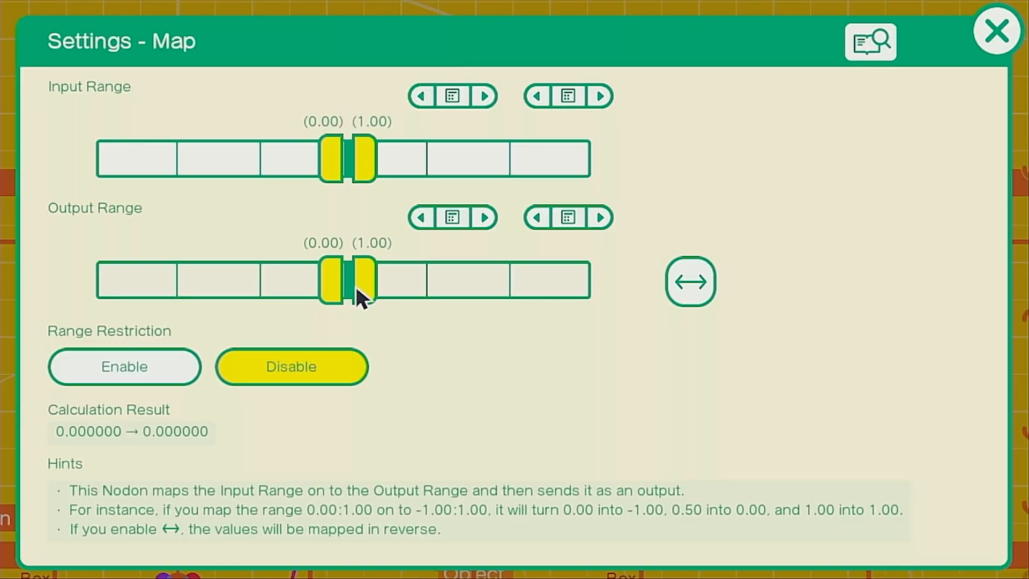
left_click(359, 279)
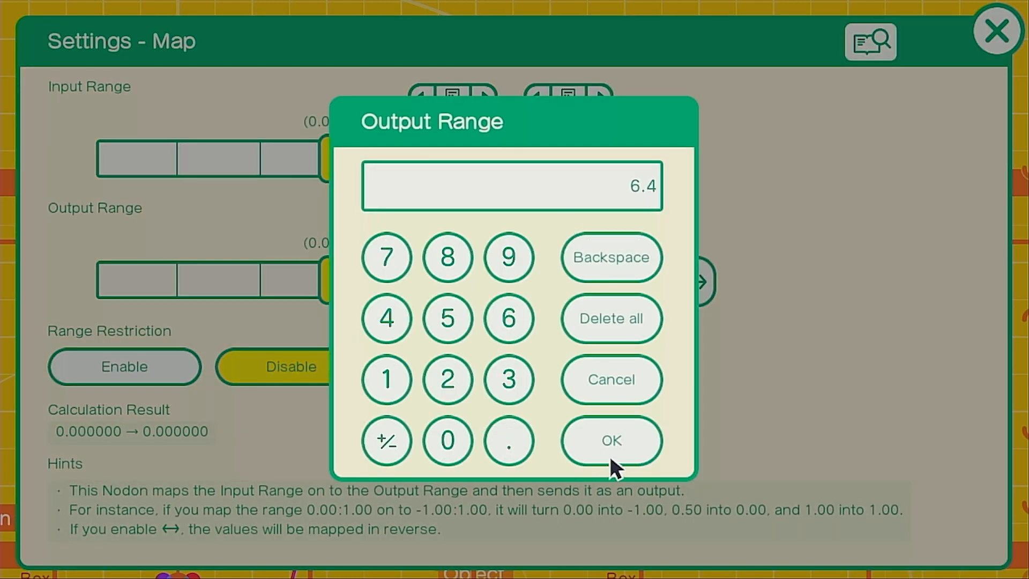
left_click(610, 440)
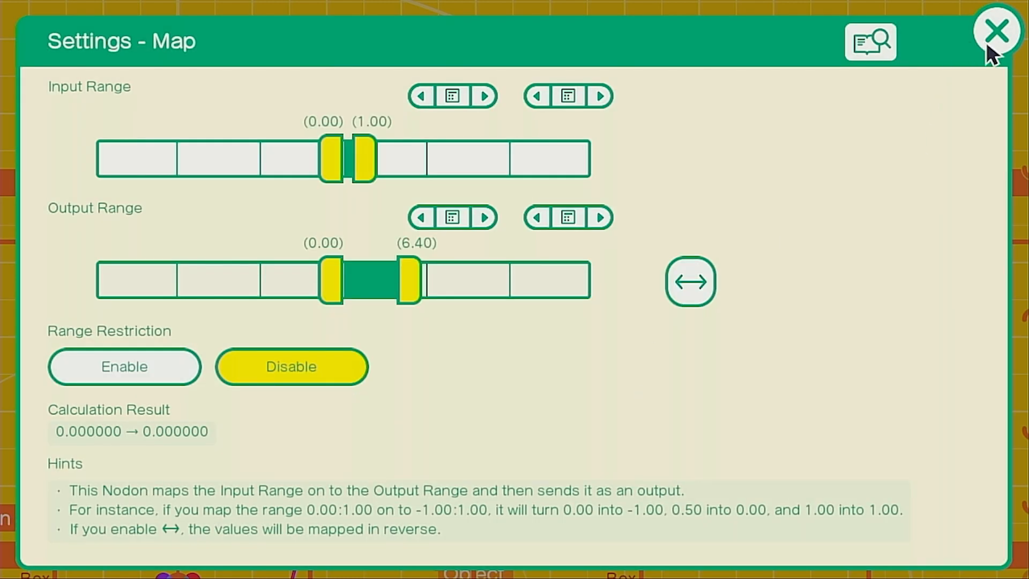
left_click(998, 30)
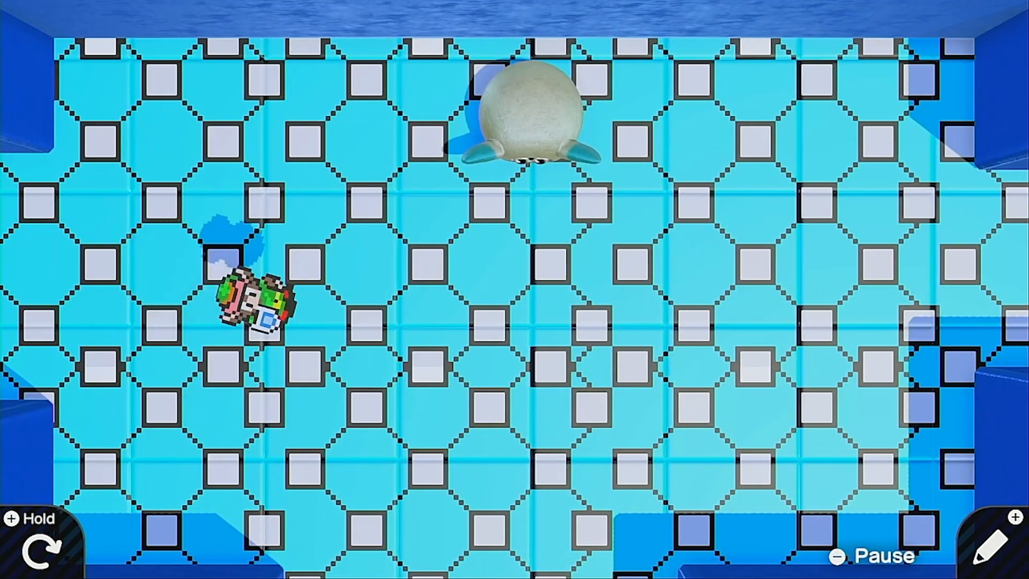
left_click(997, 544)
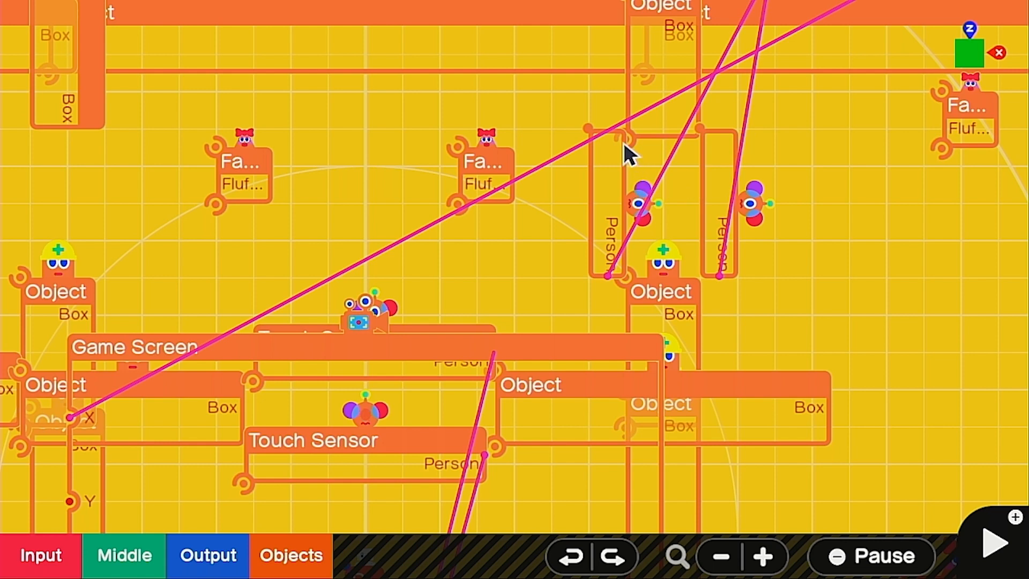
mouse_move(640, 200)
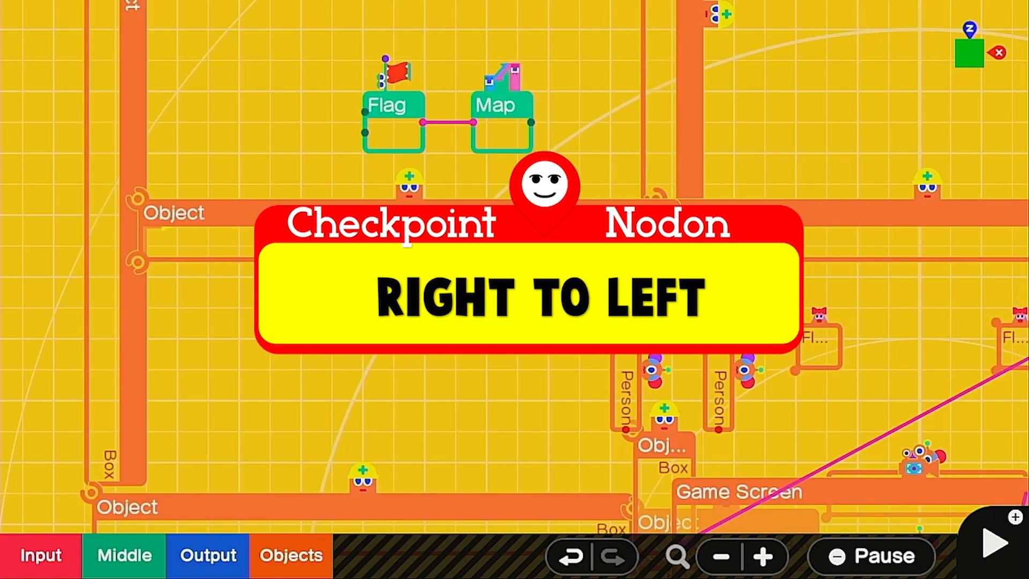
mouse_move(873, 141)
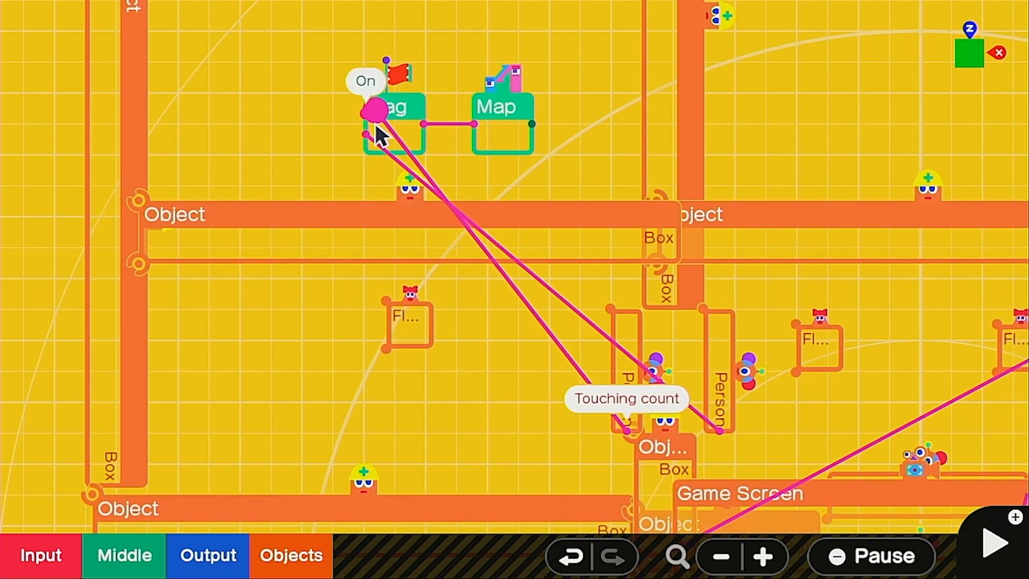
mouse_move(535, 137)
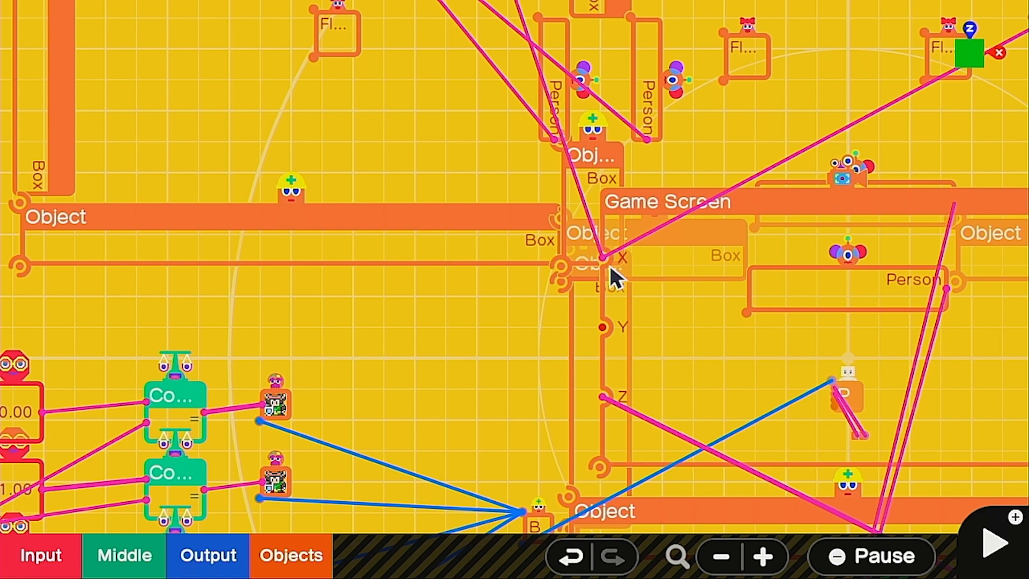
Connect the second Map's output to the Game Screen's X port
left_click(990, 556)
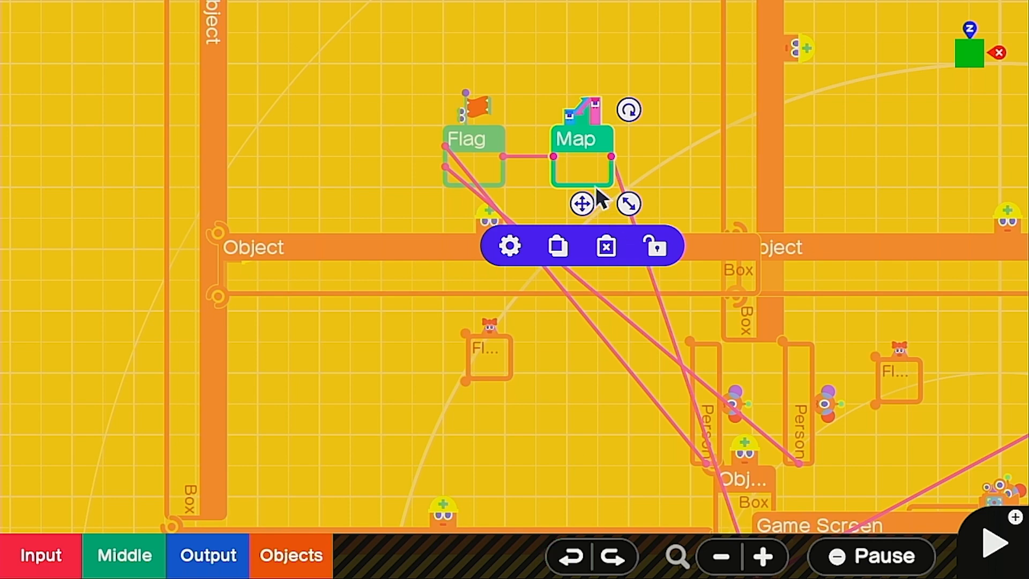
Add a +/- Inversion nodon from Middle > Convert and place it beside the Map
left_click(508, 246)
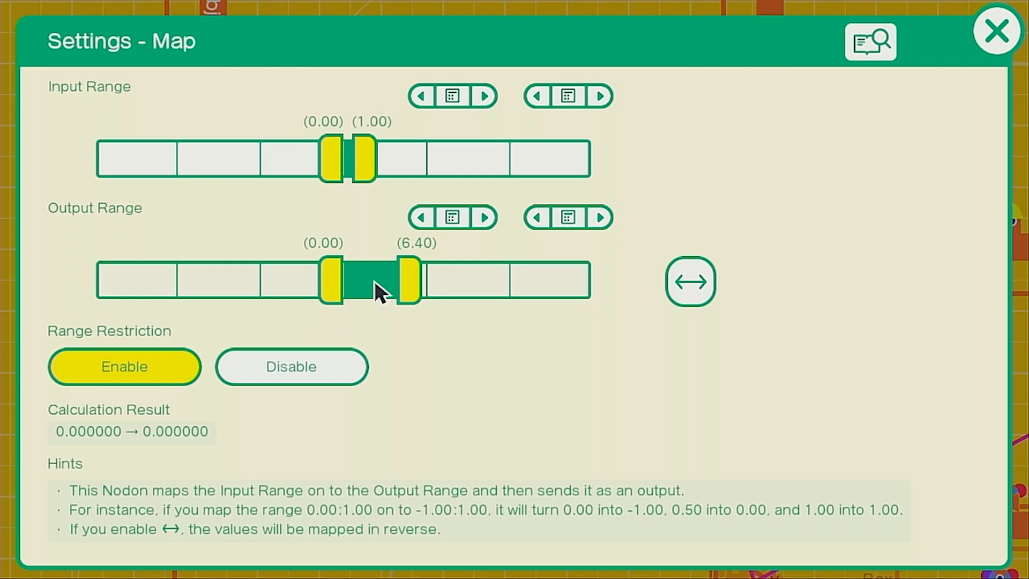
left_click(997, 30)
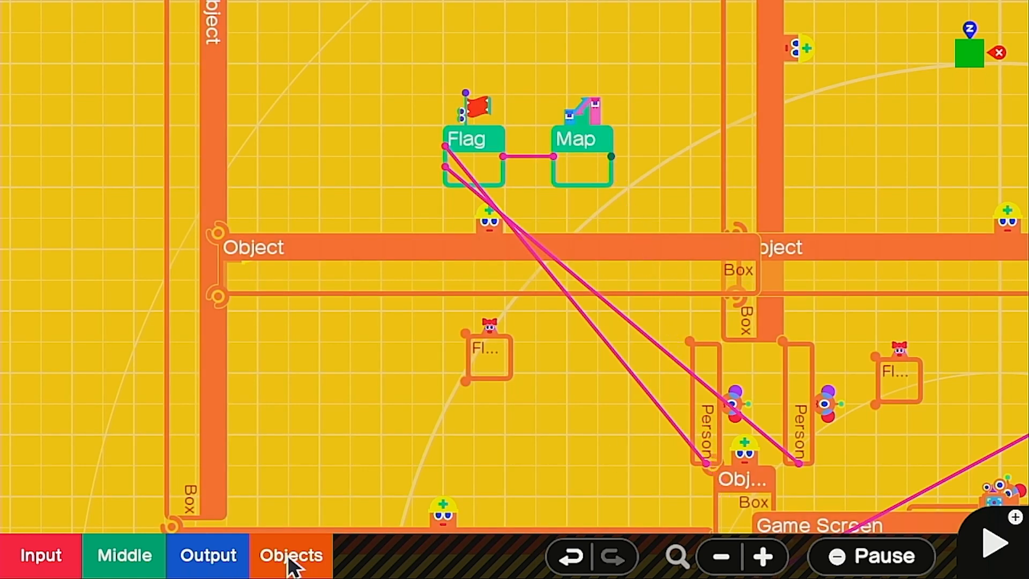
left_click(290, 555)
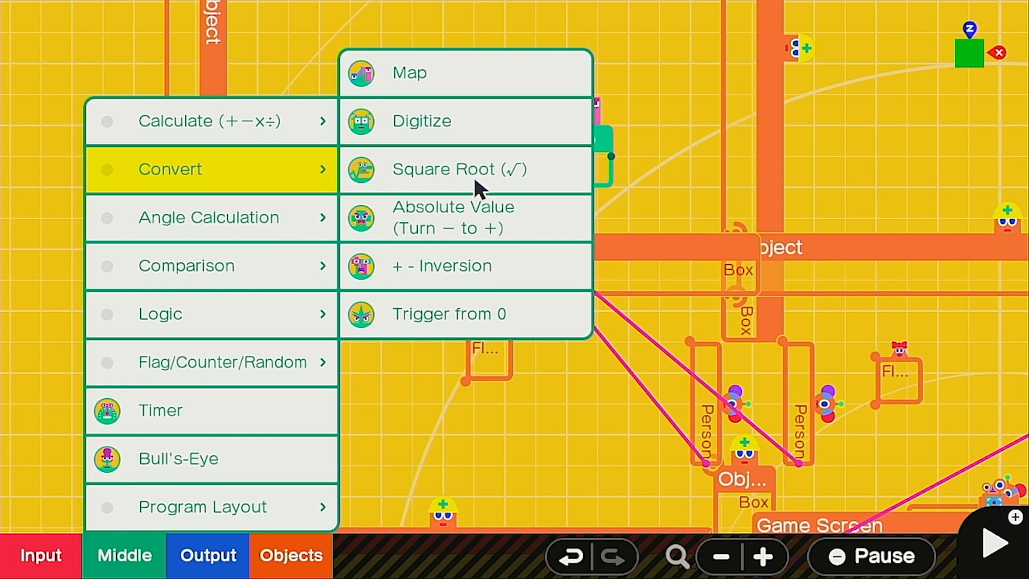
left_click(441, 266)
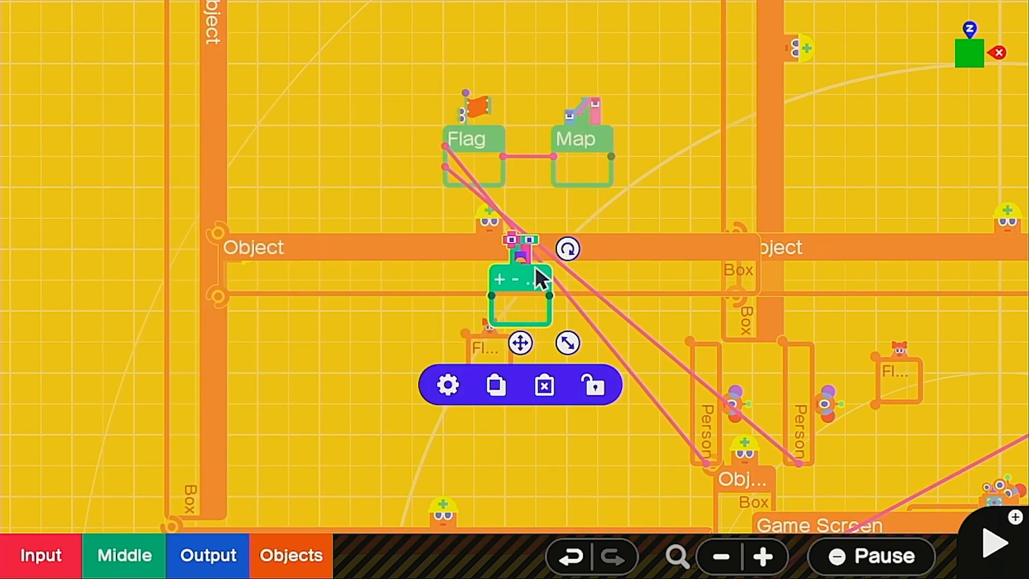
left_click_drag(520, 296, 675, 154)
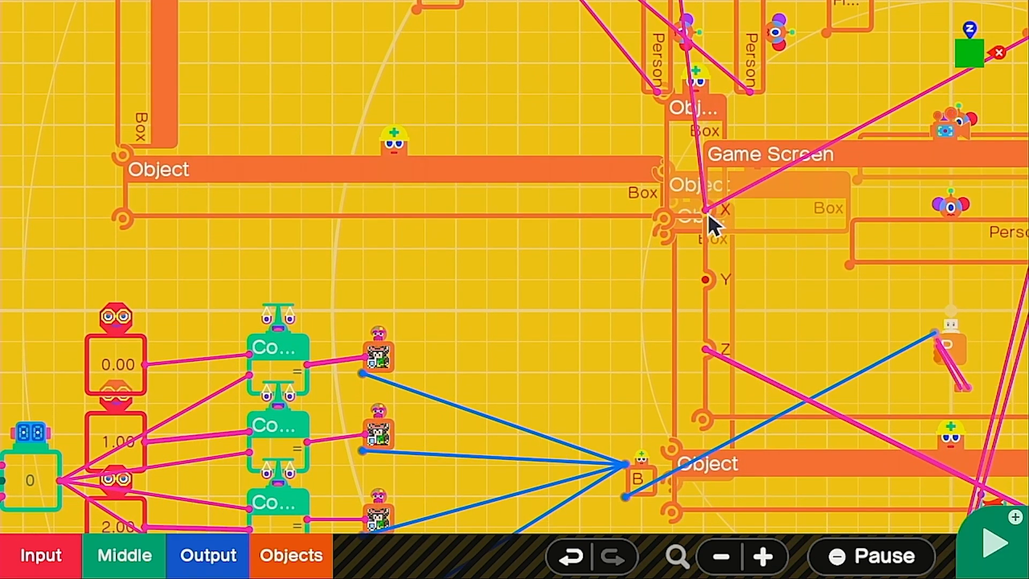
Wire the Map output to the Game Screen's Z position
left_click(991, 542)
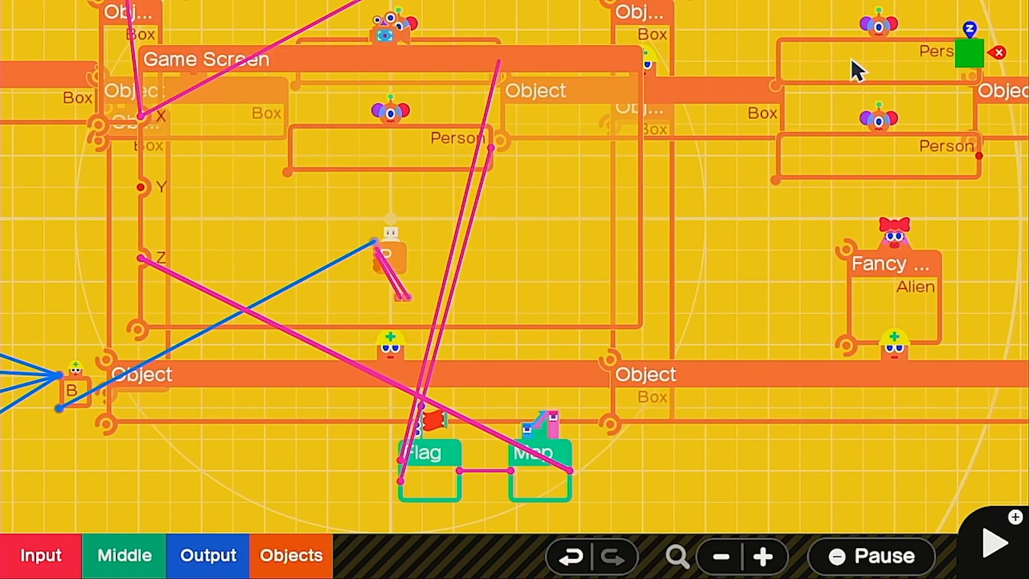
mouse_move(669, 500)
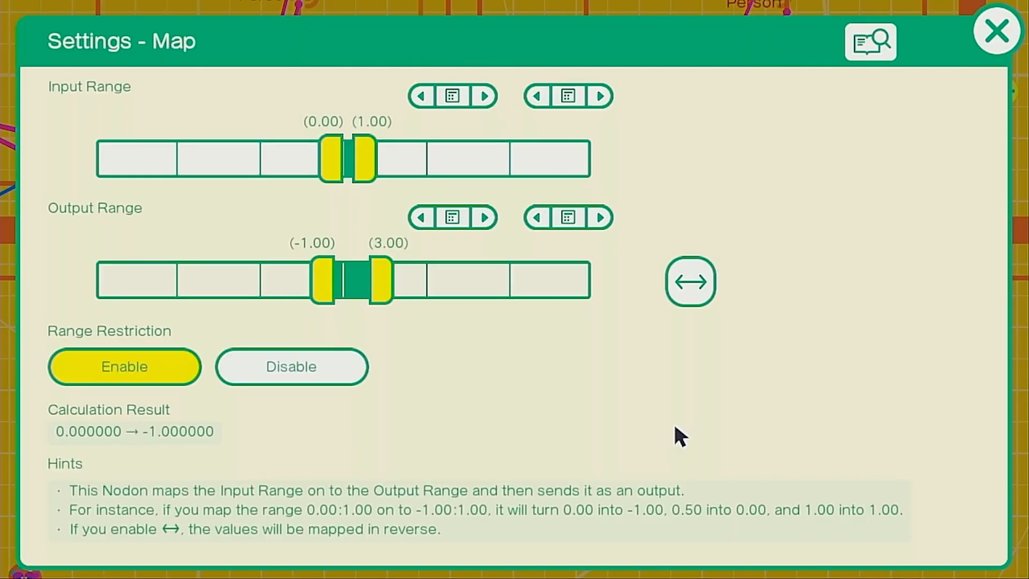
mouse_move(322, 312)
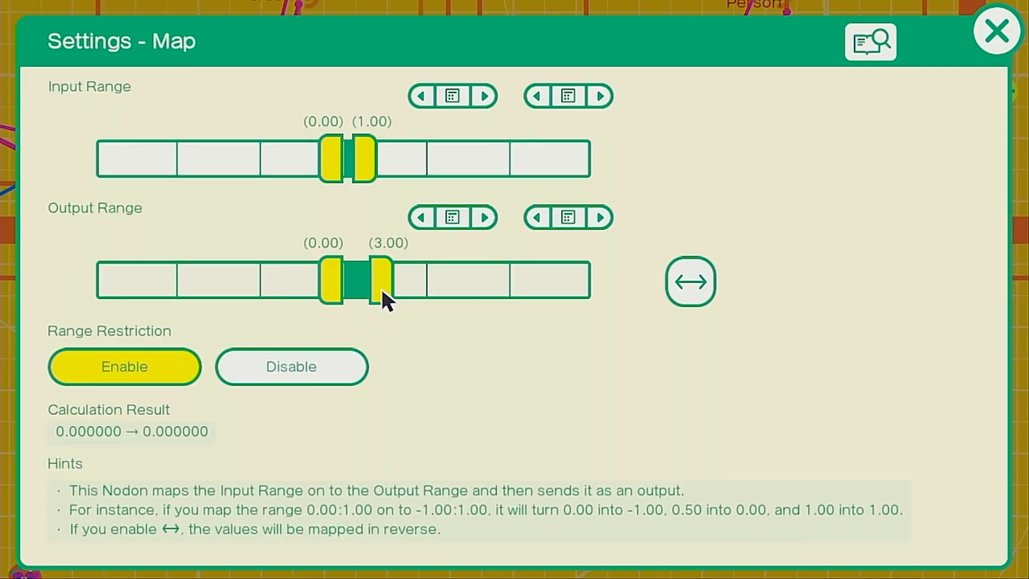
Set the vertical Map nodon's output range to 0 to 4.00, then start a test play
left_click_drag(377, 278, 394, 279)
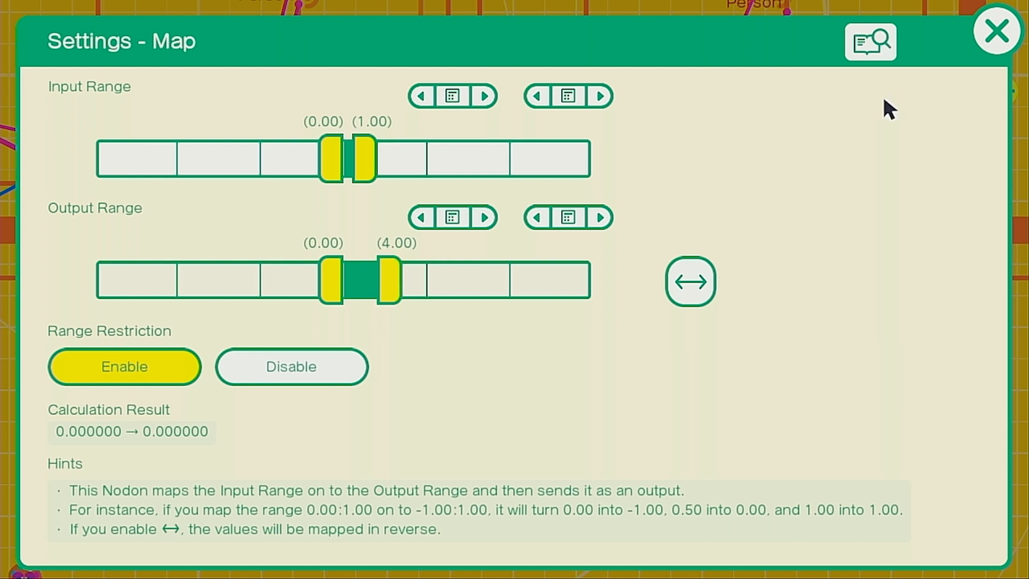
left_click(997, 30)
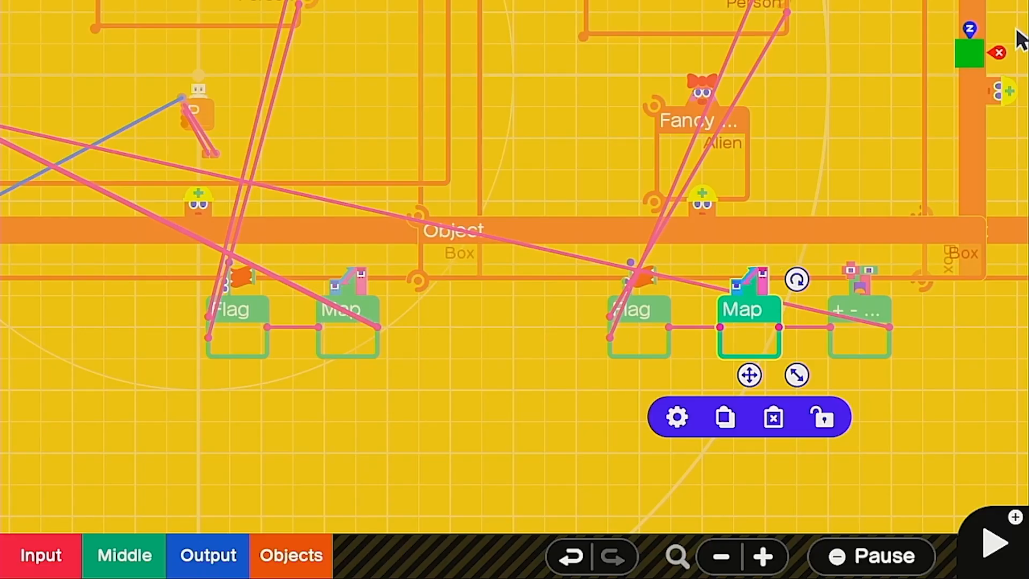
left_click(993, 542)
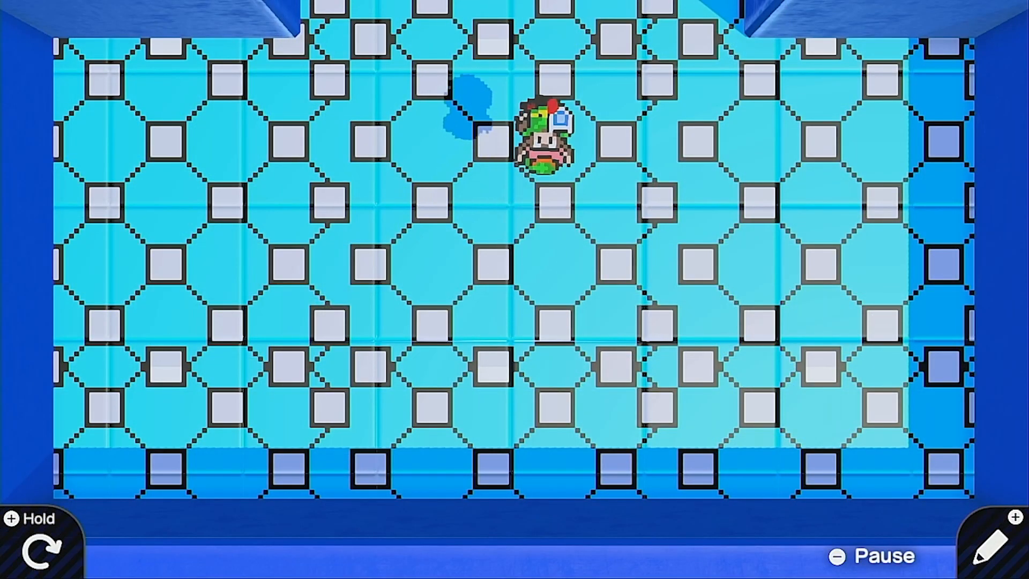